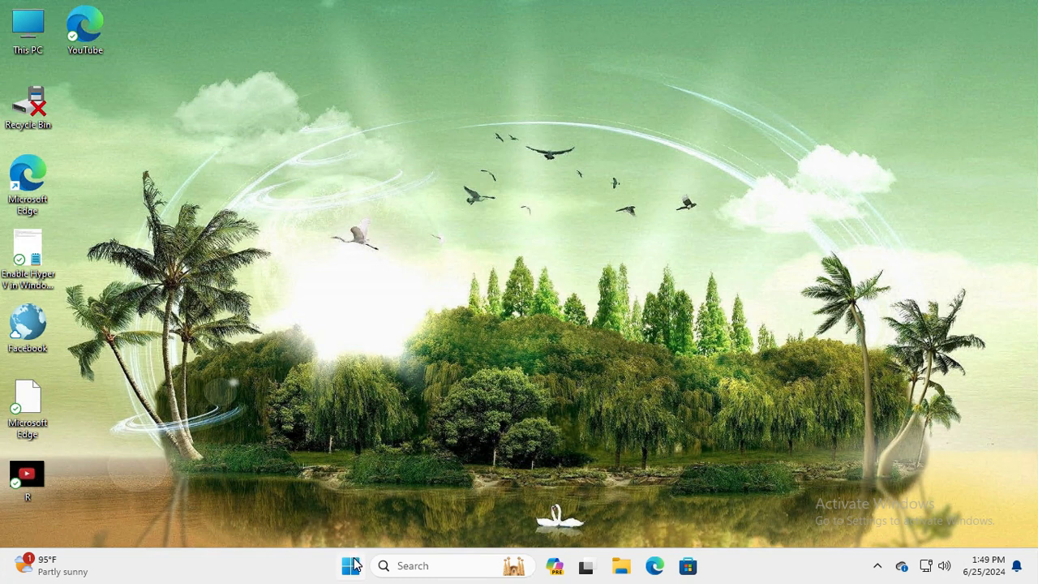
Search Start for "windows features" to bring up Turn Windows features on or off
{"action": "left_click", "coordinate": [351, 565]}
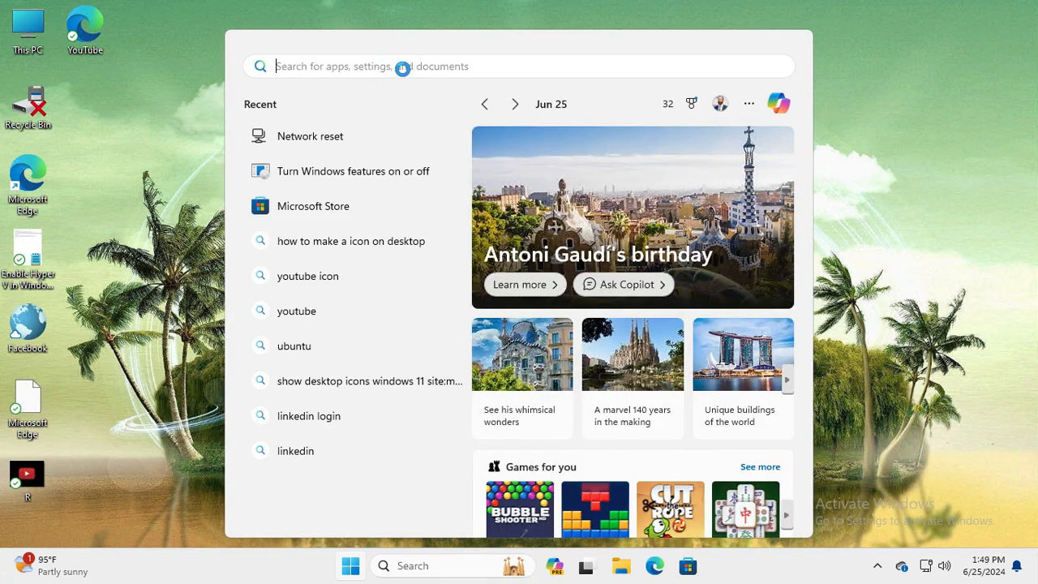
{"action": "type", "text": "WordPad"}
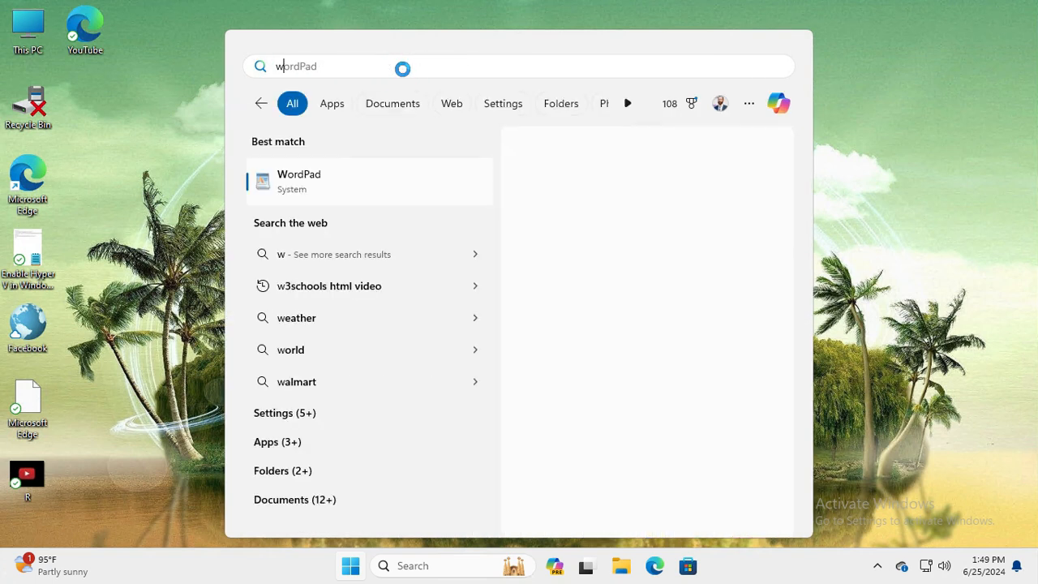
{"action": "type", "text": "windows features"}
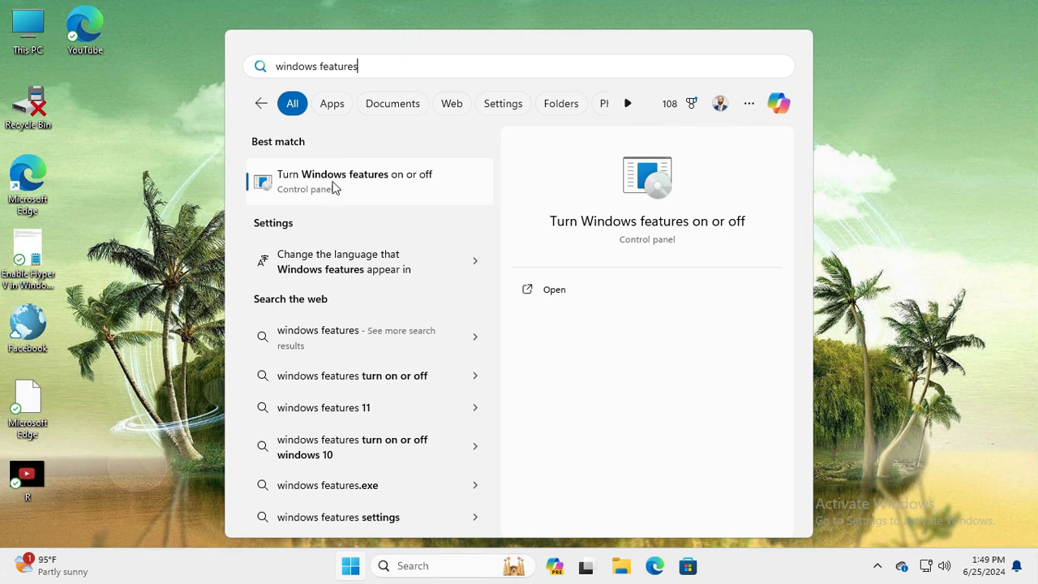
{"action": "mouse_move", "coordinate": [393, 185]}
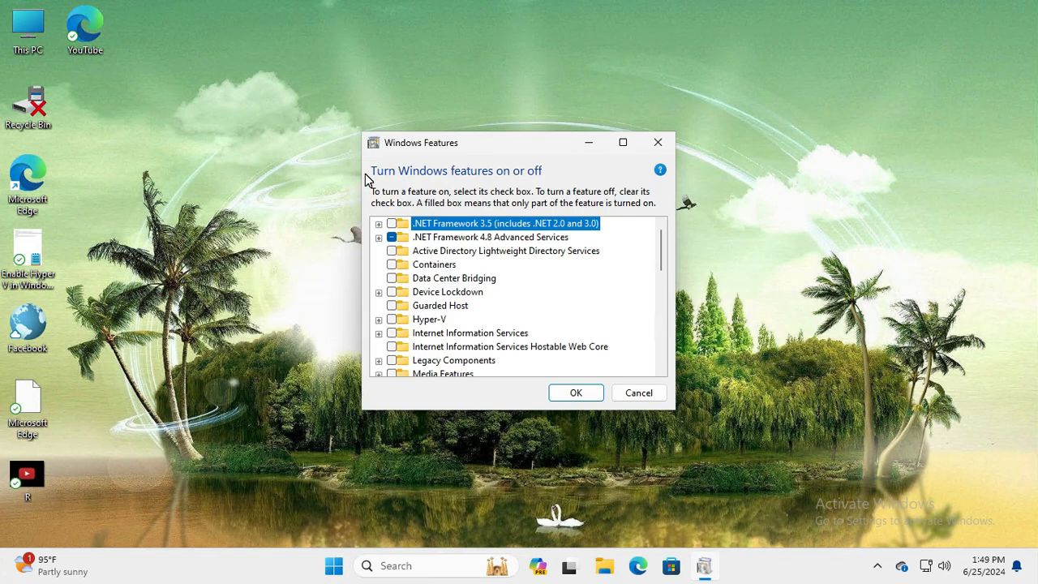
{"action": "mouse_move", "coordinate": [655, 250]}
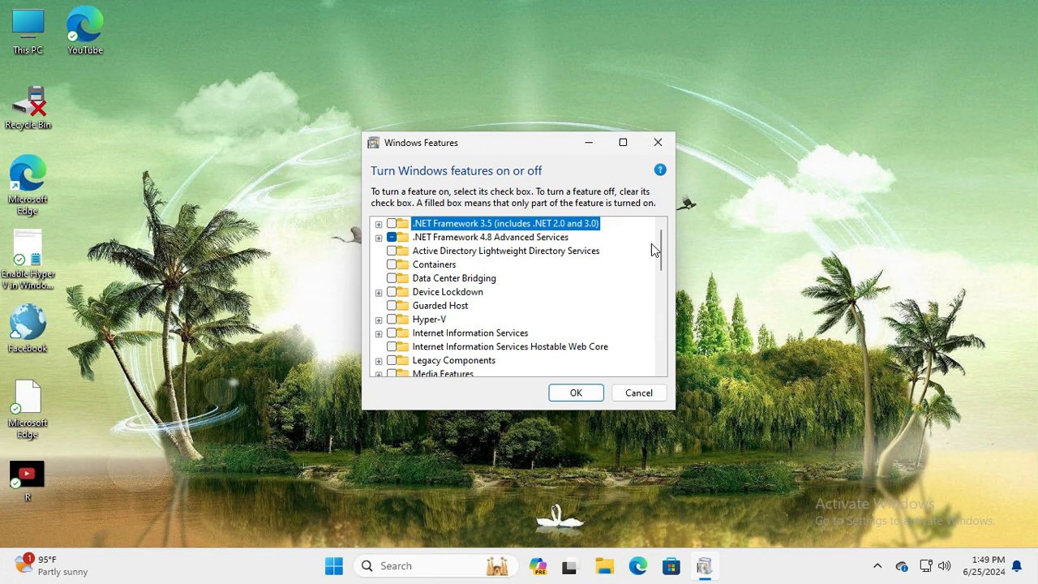
Enable Windows Media Player Legacy (App) under Media Features and confirm with OK
{"action": "scroll", "scroll_direction": "down", "scroll_amount": 3}
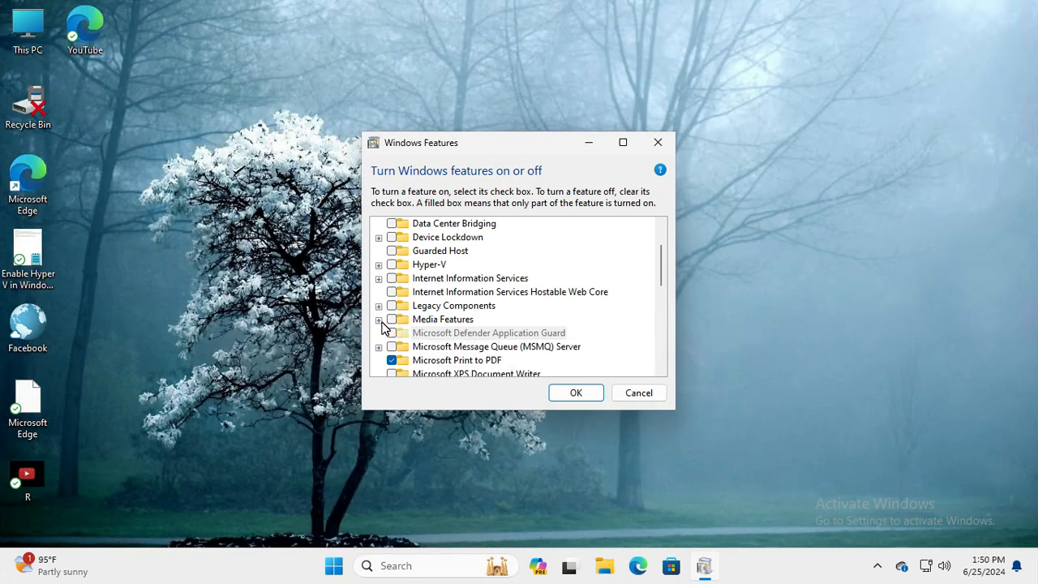
{"action": "left_click", "coordinate": [380, 318]}
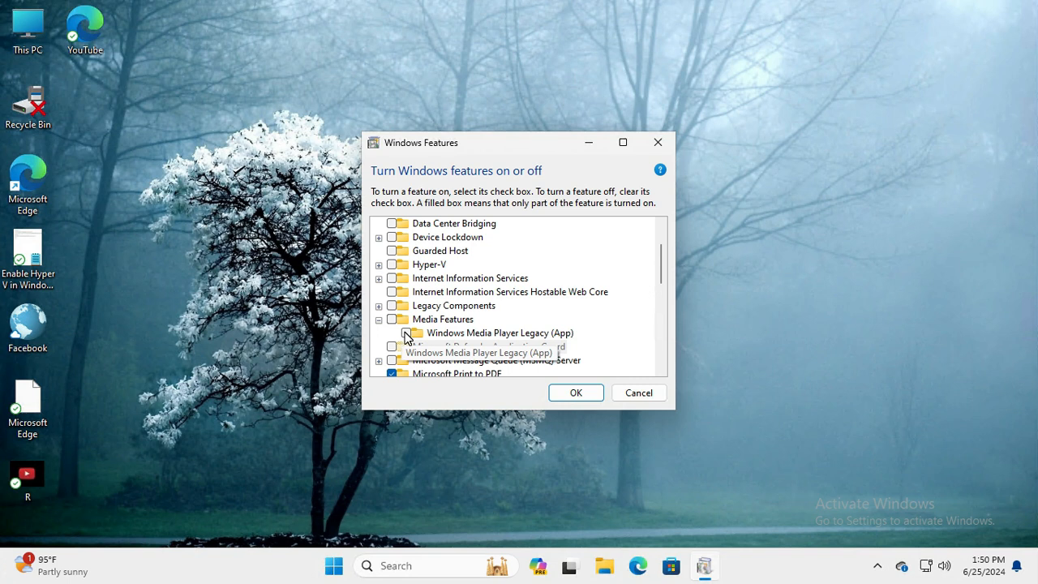
{"action": "mouse_move", "coordinate": [407, 335]}
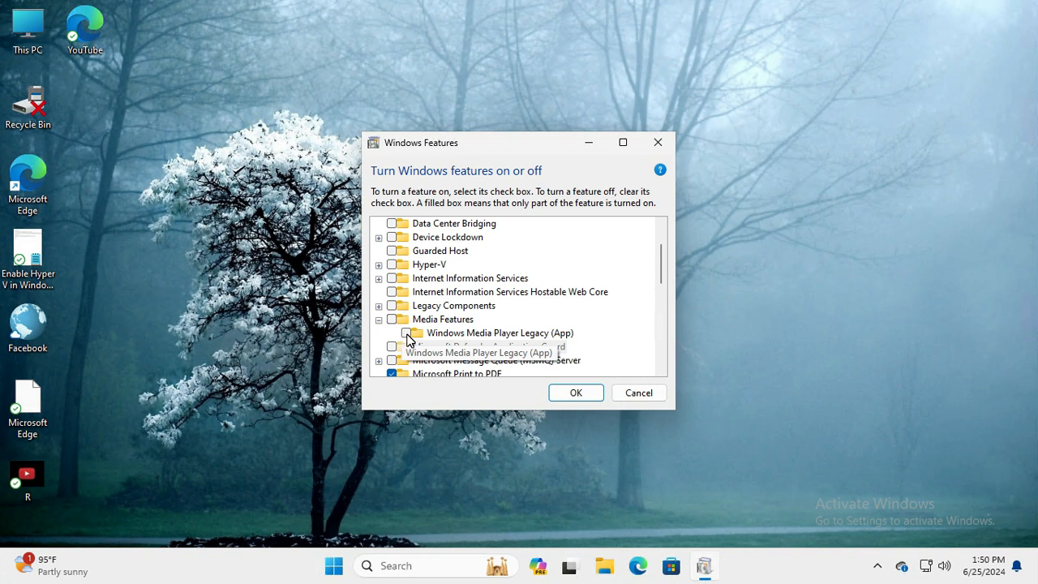
{"action": "left_click", "coordinate": [405, 332]}
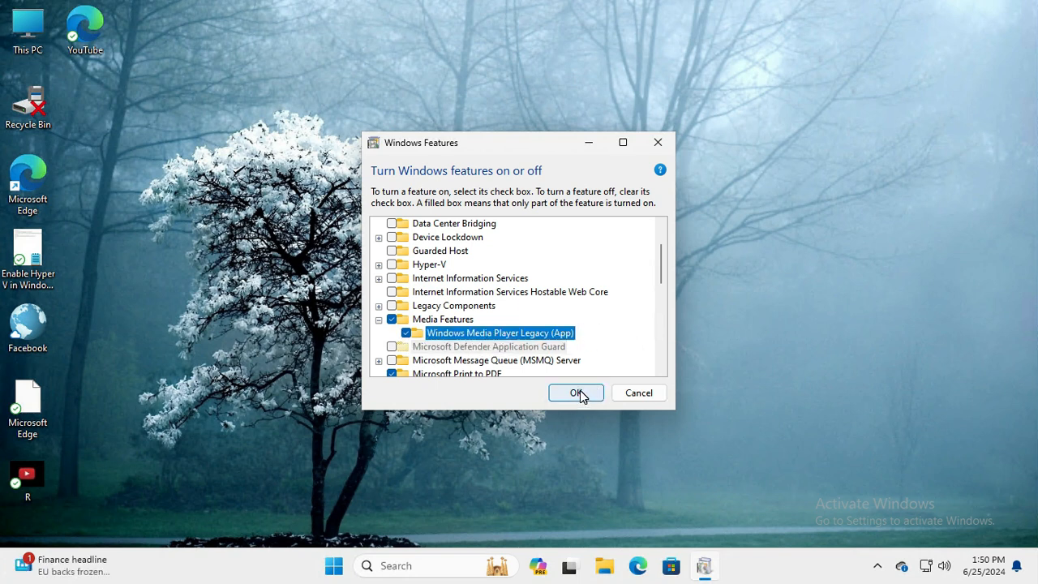
{"action": "left_click", "coordinate": [576, 392]}
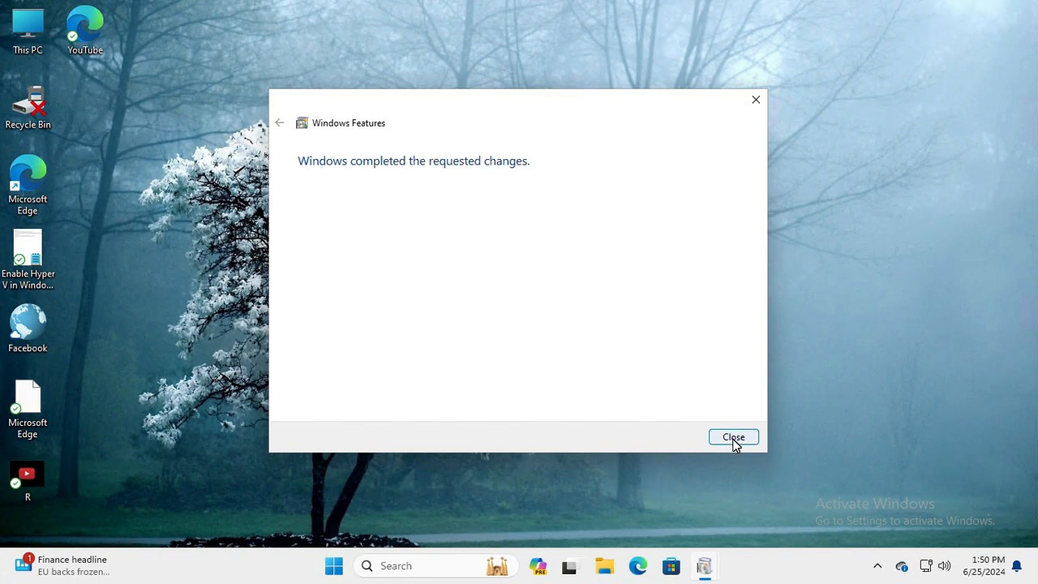
Close the Windows Features window once the changes are reported complete
{"action": "left_click", "coordinate": [733, 437]}
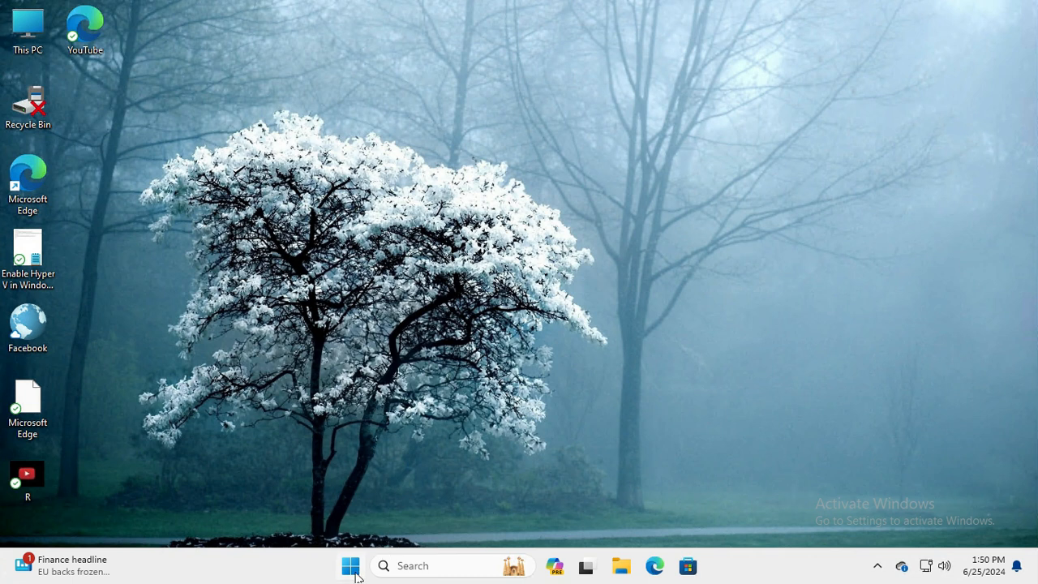
Bring up the Start menu power options to restart the PC
{"action": "left_click", "coordinate": [350, 565]}
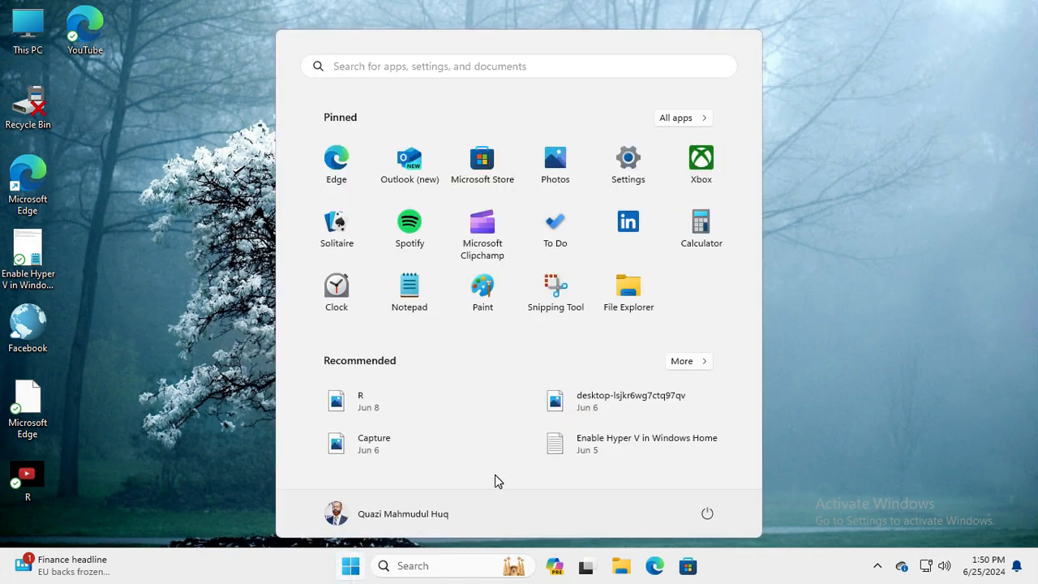
{"action": "mouse_move", "coordinate": [707, 513]}
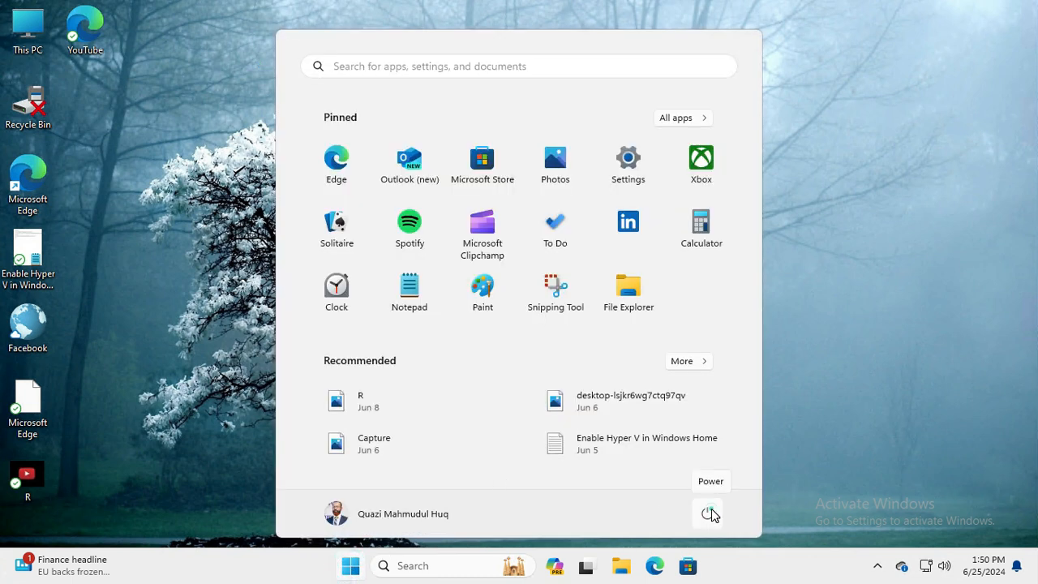
{"action": "left_click", "coordinate": [707, 513]}
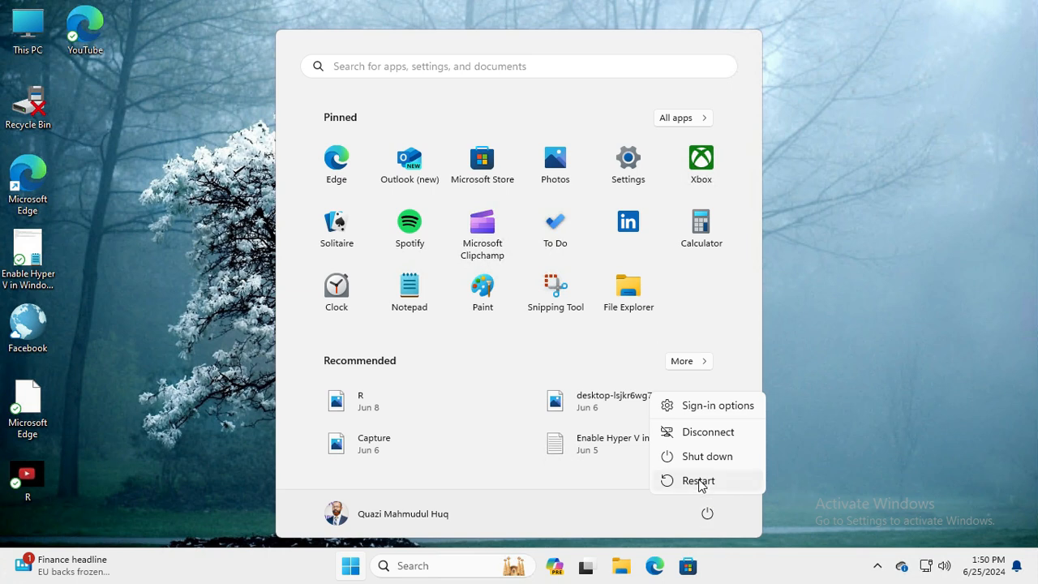
{"action": "mouse_move", "coordinate": [707, 456]}
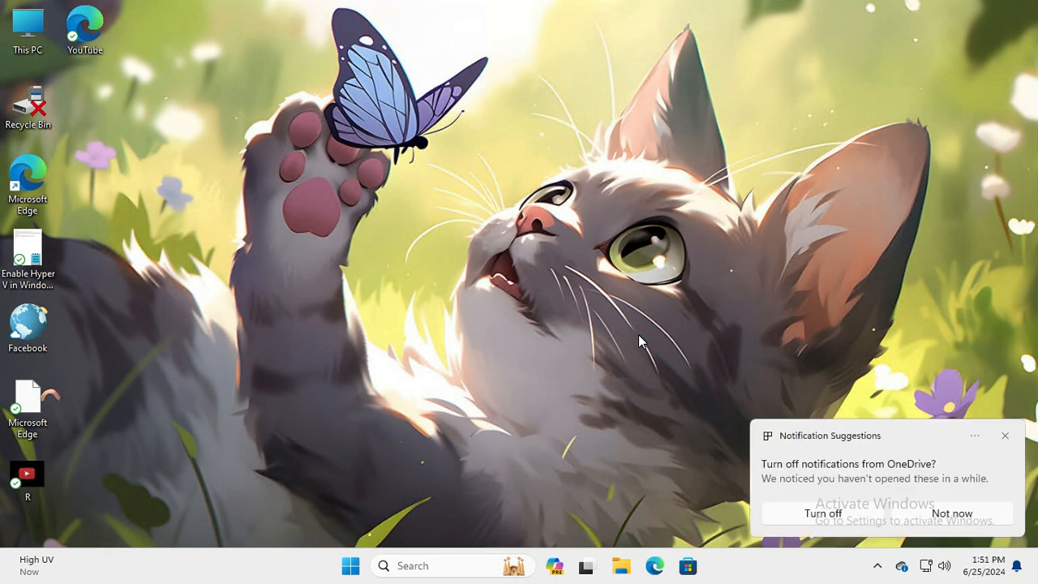
{"action": "mouse_move", "coordinate": [726, 399]}
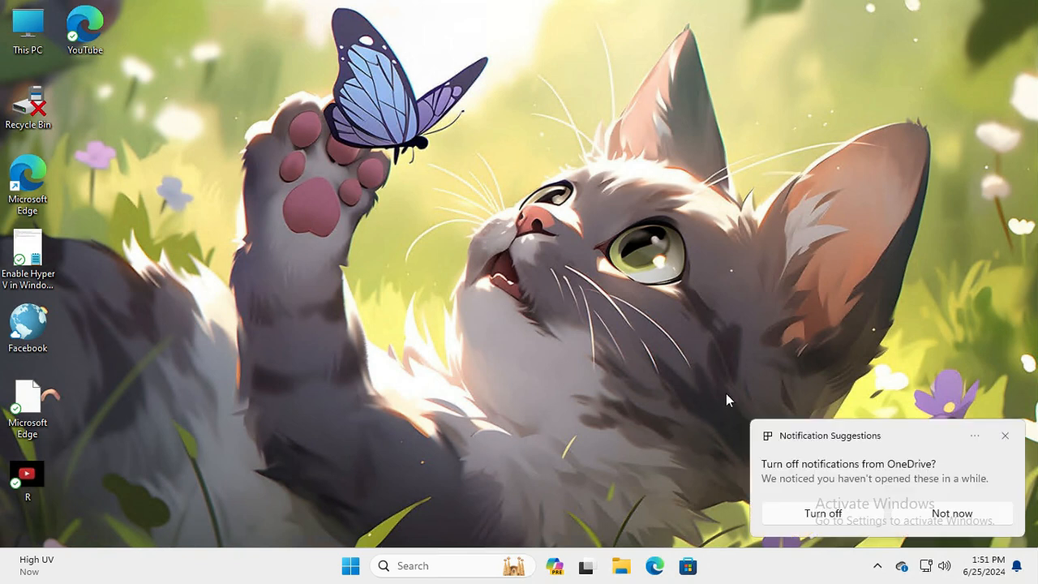